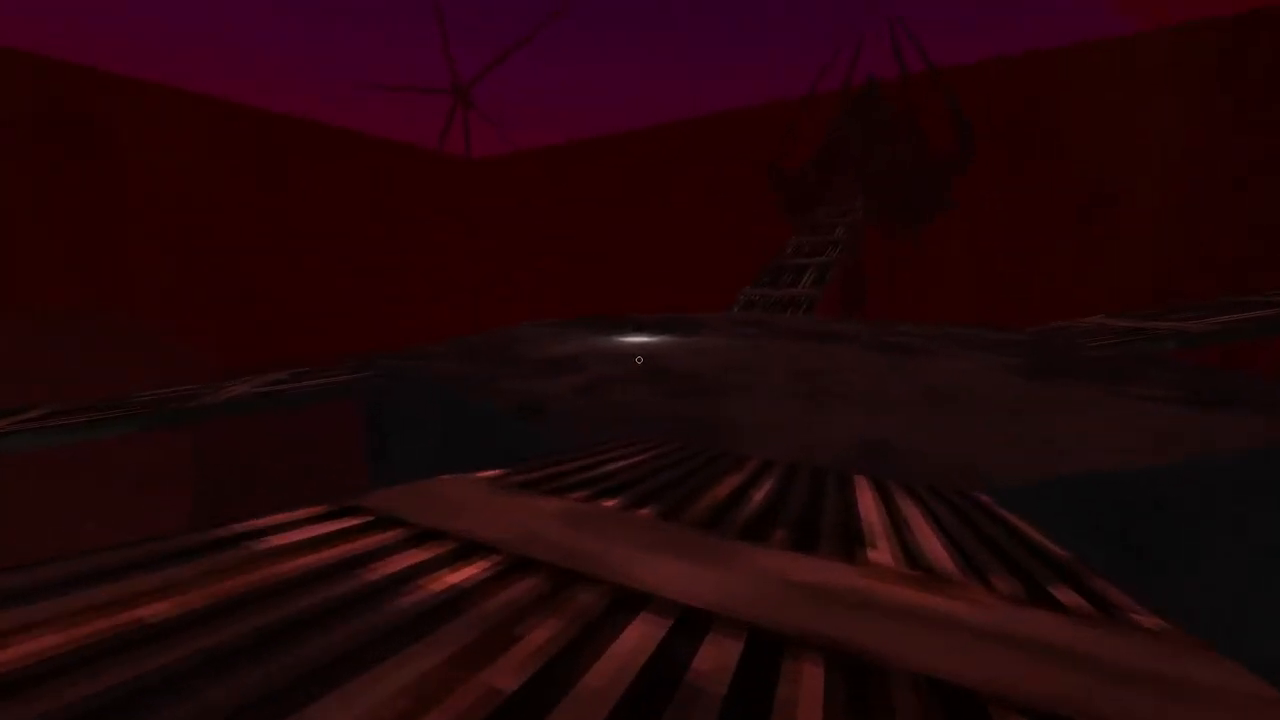
mouse_move(640, 360)
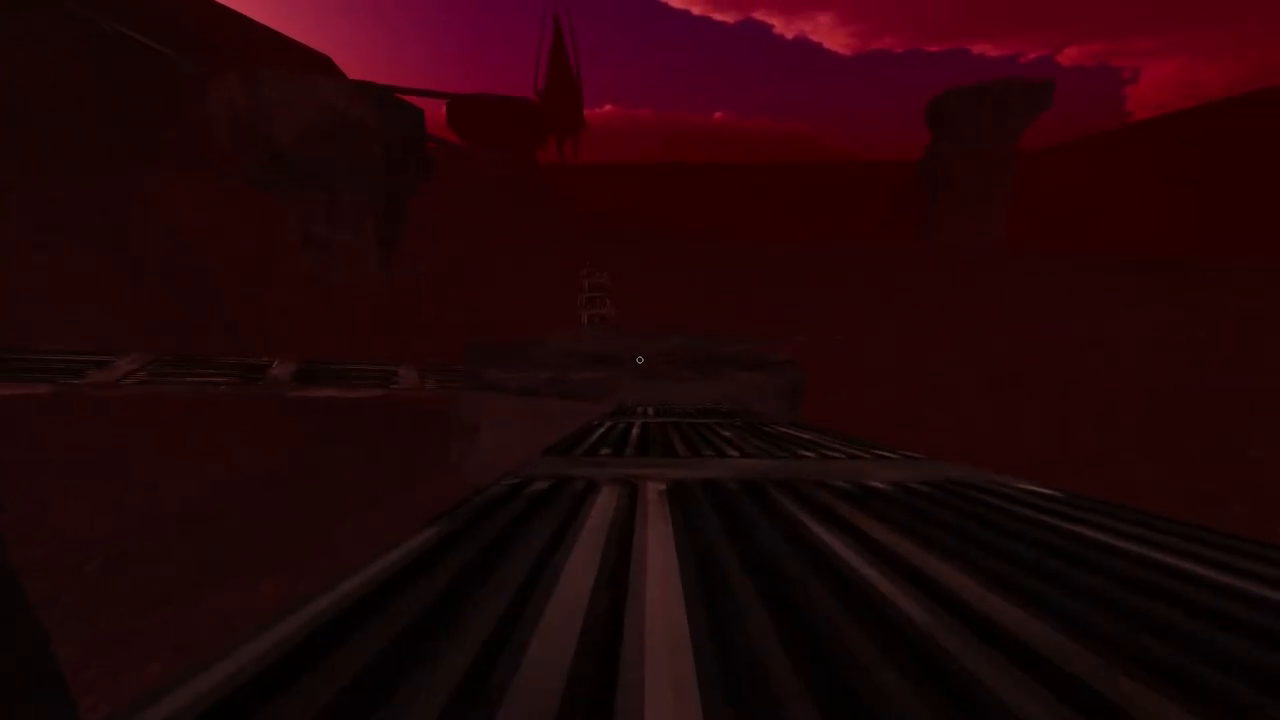
mouse_move(640, 360)
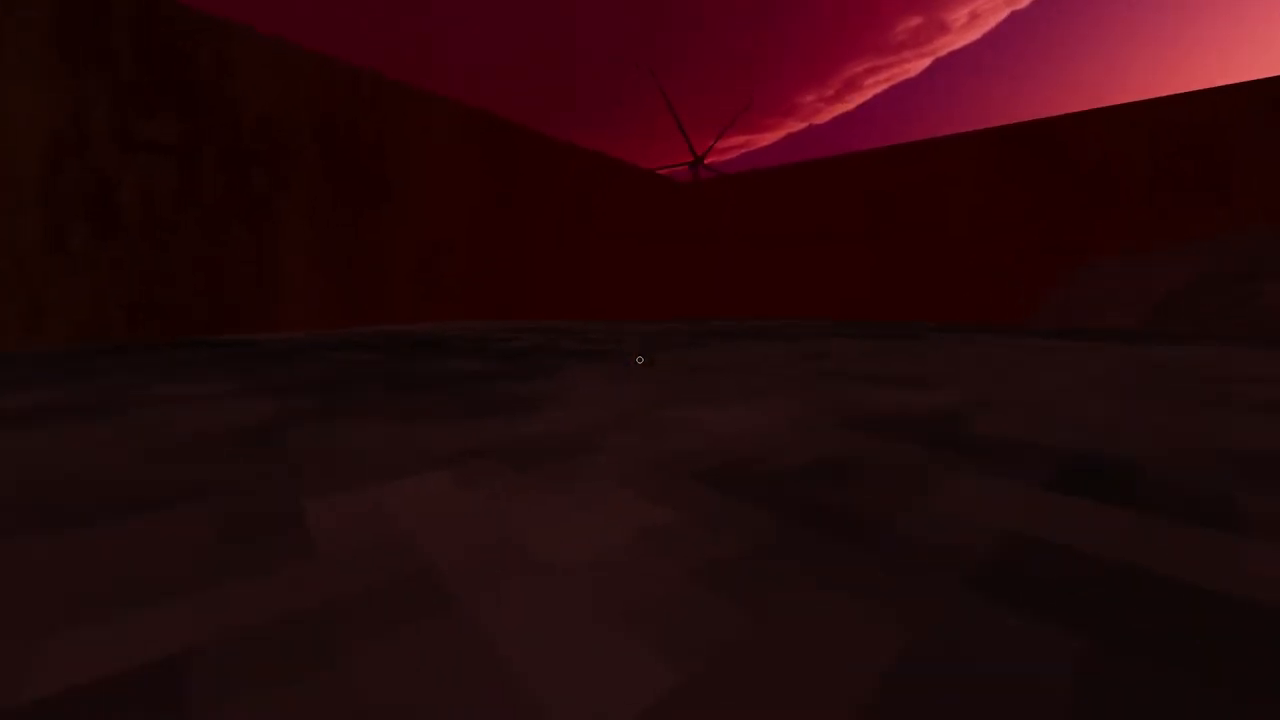
mouse_move(640, 360)
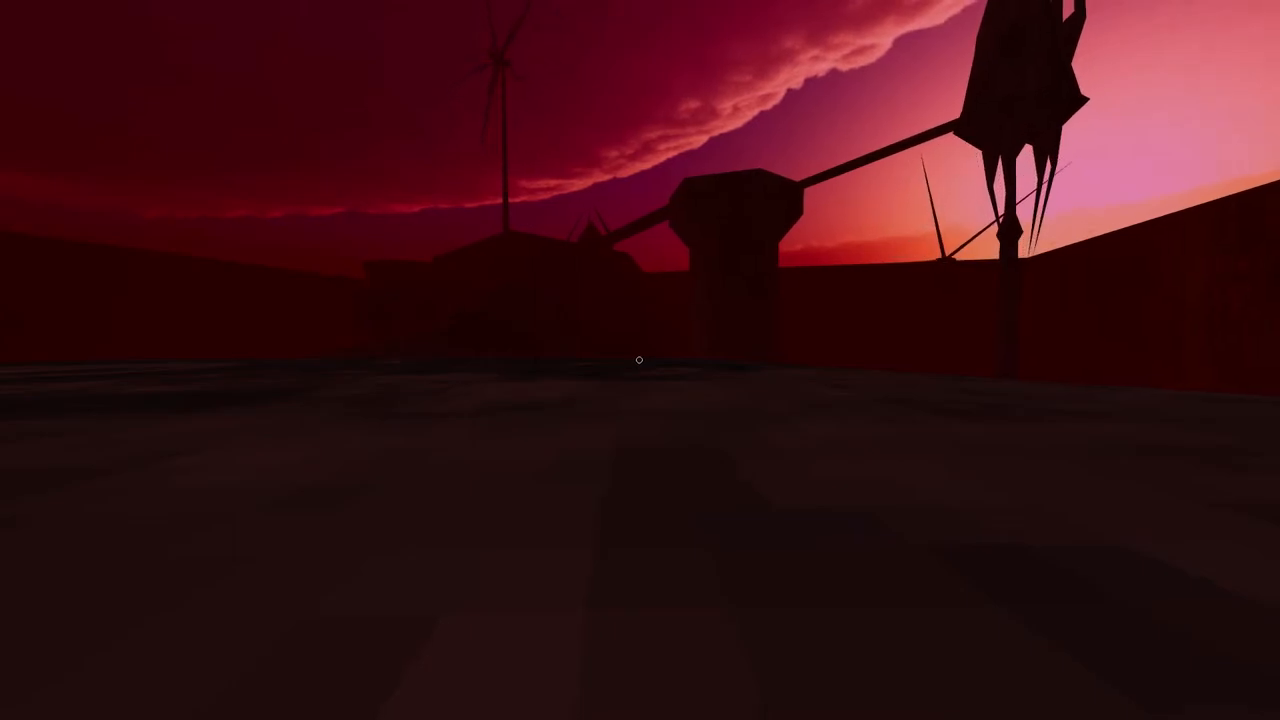
mouse_move(640, 360)
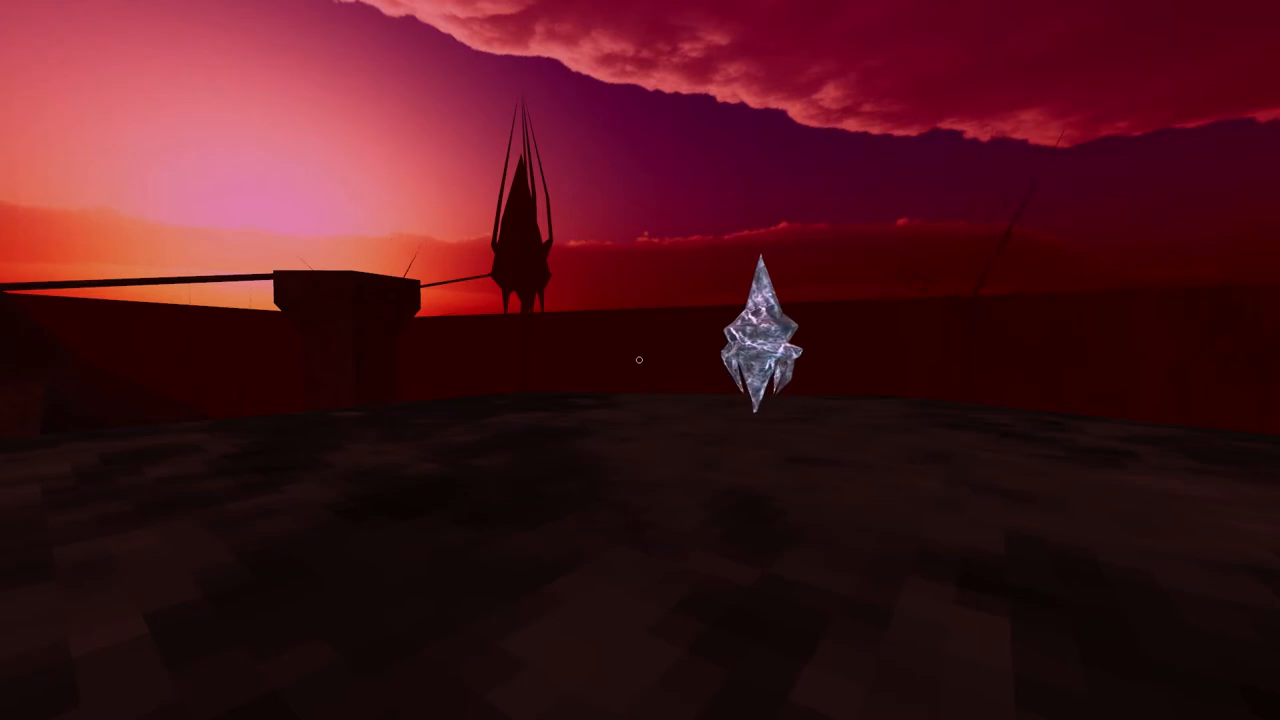
mouse_move(640, 360)
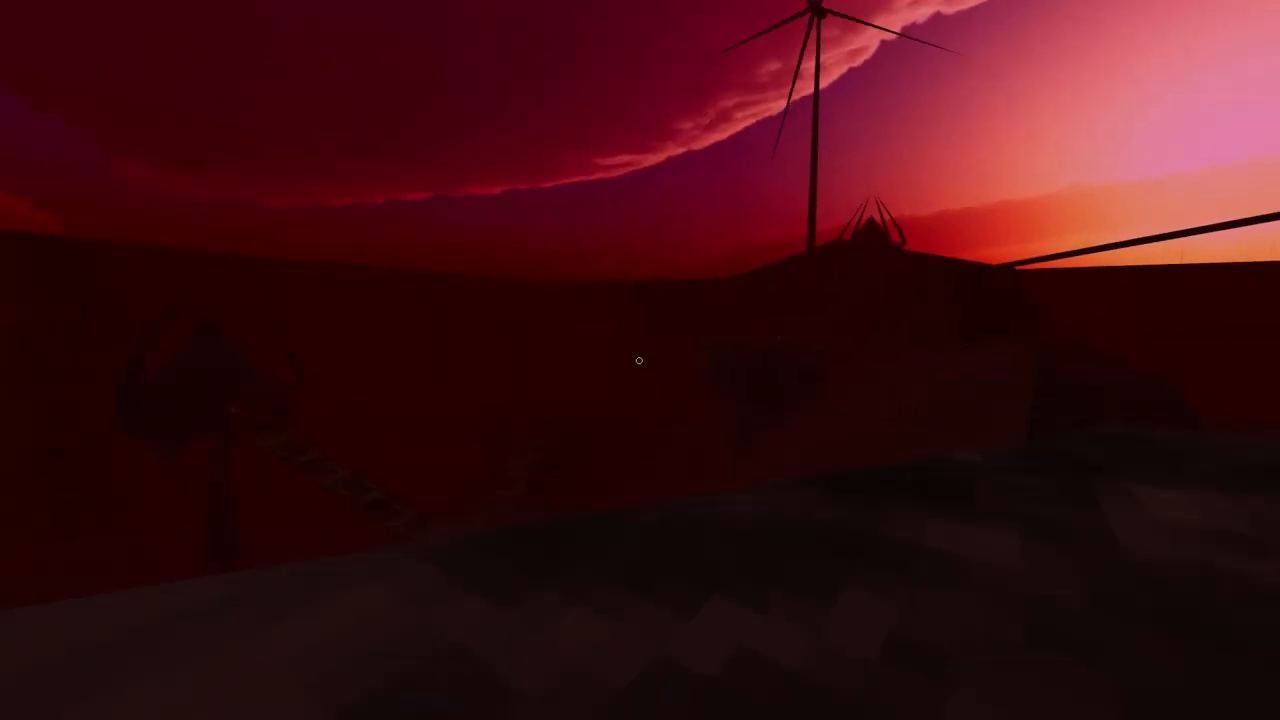